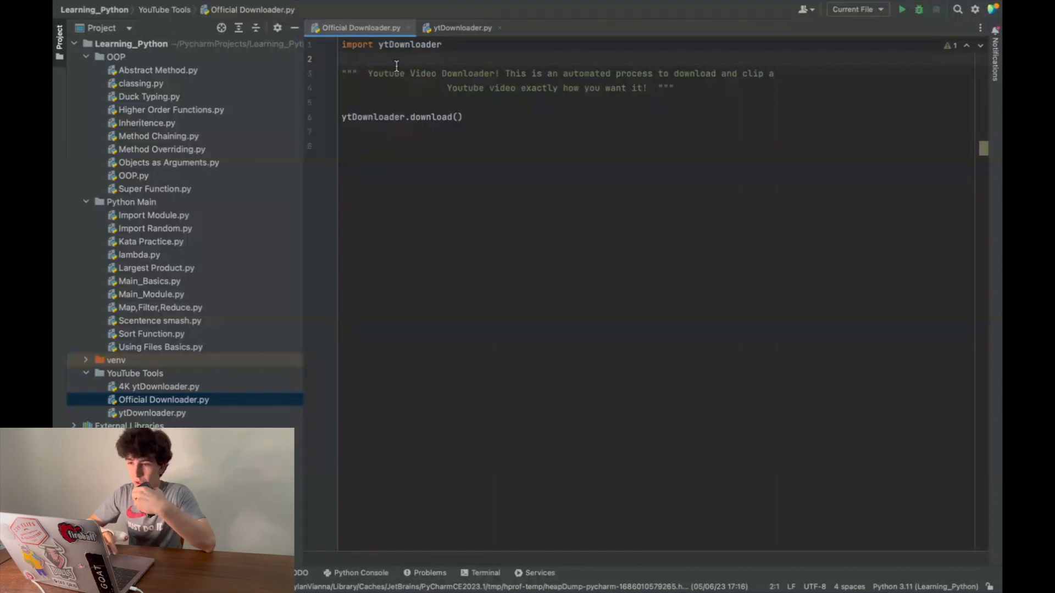
- Point out the ytDownloader import in Official Downloader.py, then switch to the ytDownloader.py module
left_click(343, 45)
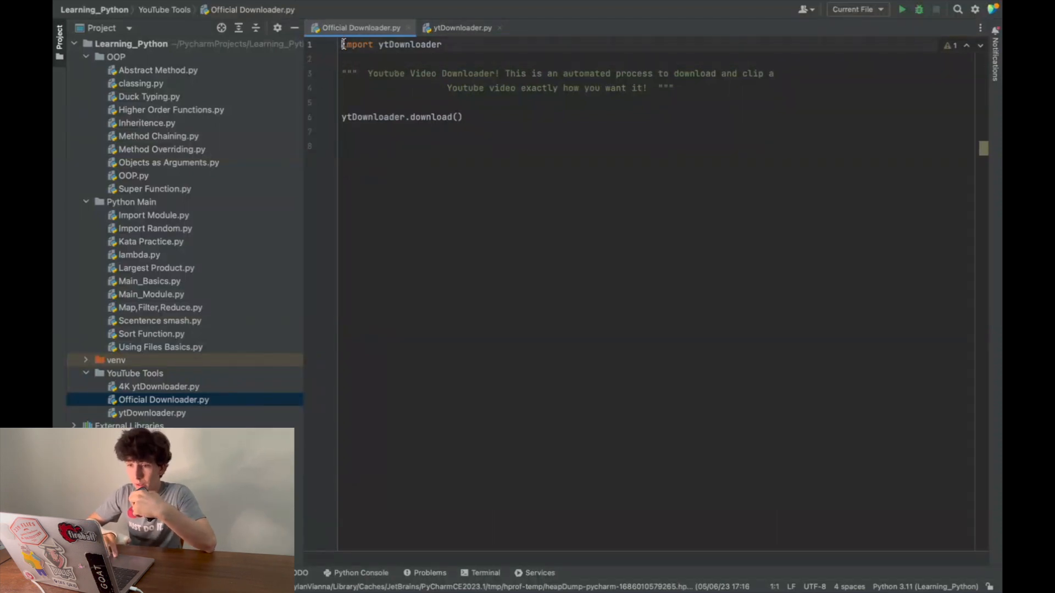
left_click(407, 59)
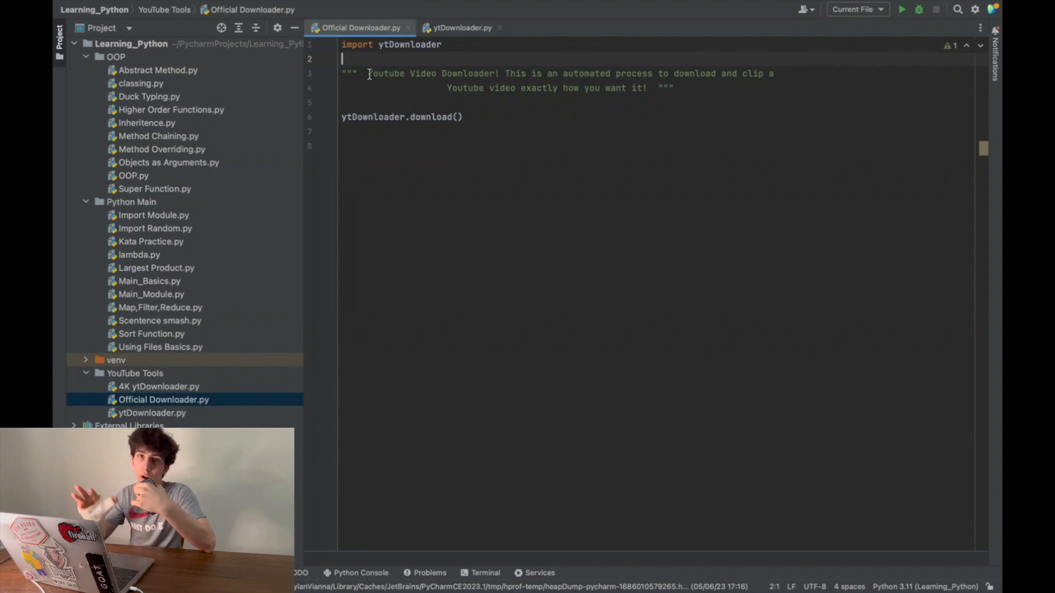
left_click(461, 27)
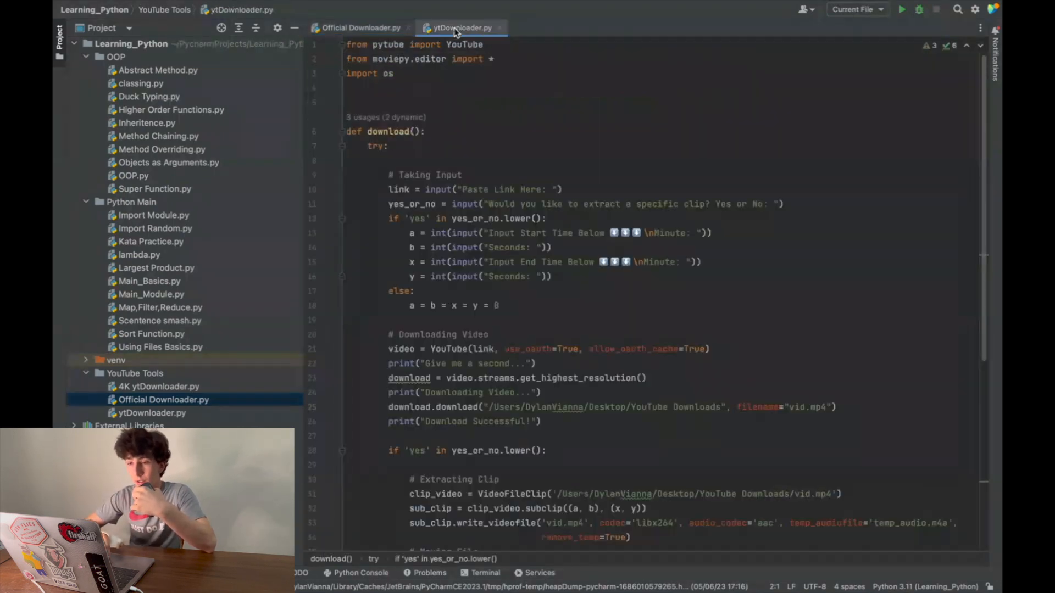
- Highlight the ytDownloader.download() call and reopen ytDownloader.py showing its pytube, moviepy and os imports
left_click(361, 27)
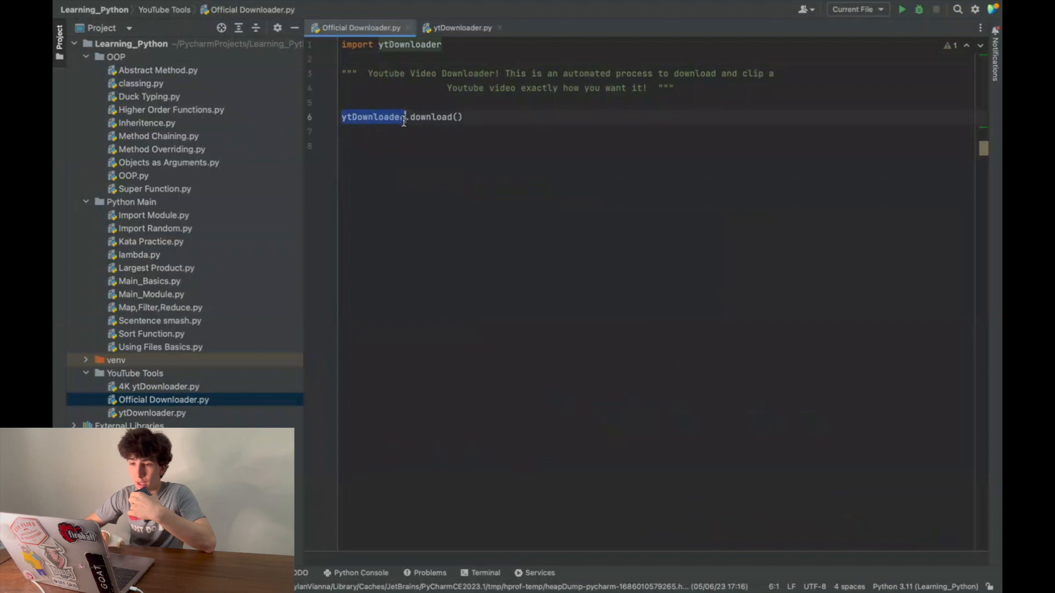
mouse_move(462, 28)
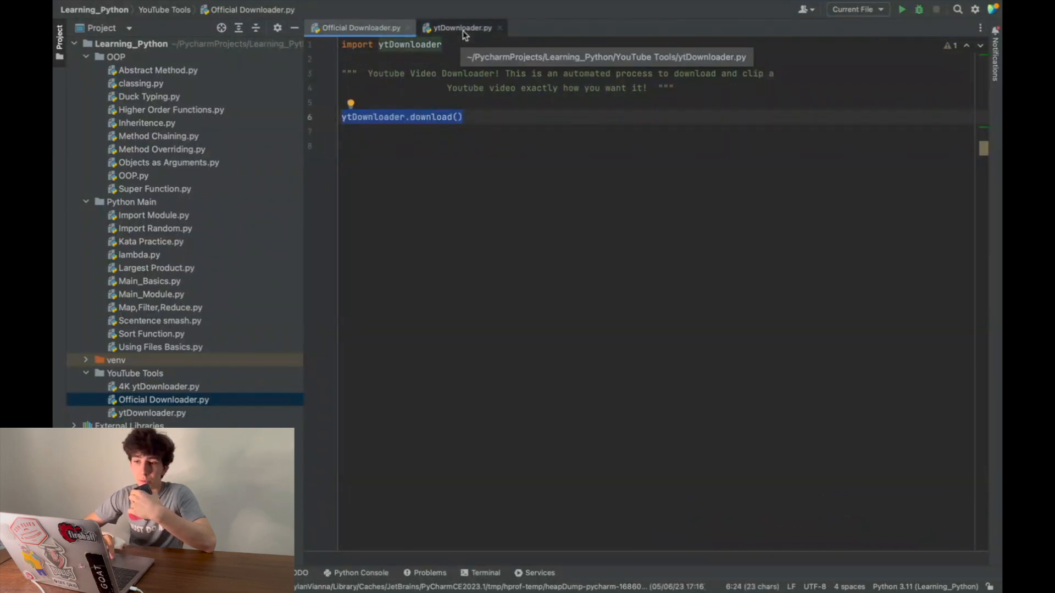
left_click(462, 27)
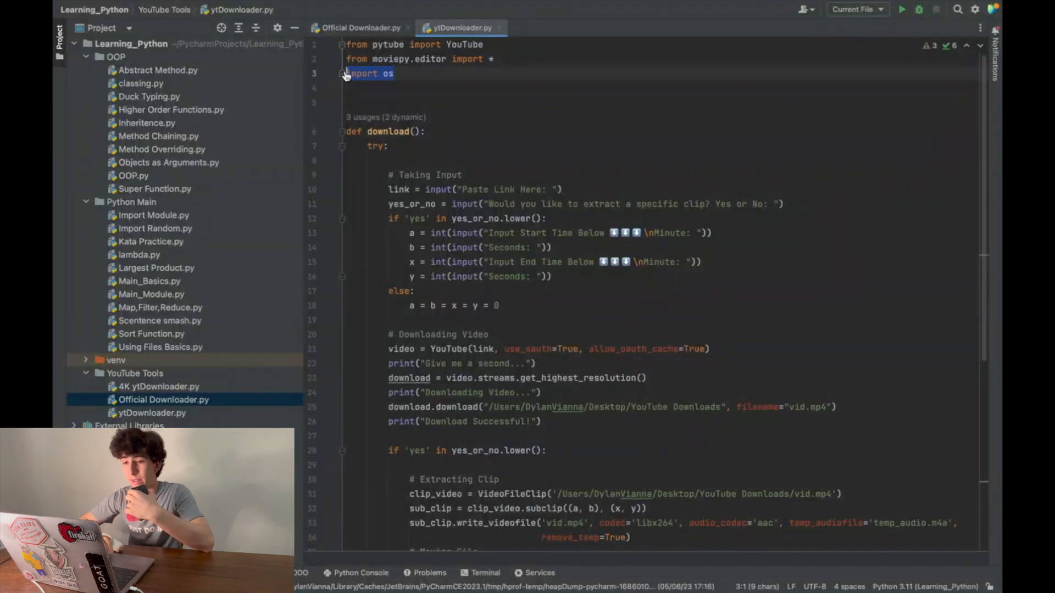
left_click(374, 102)
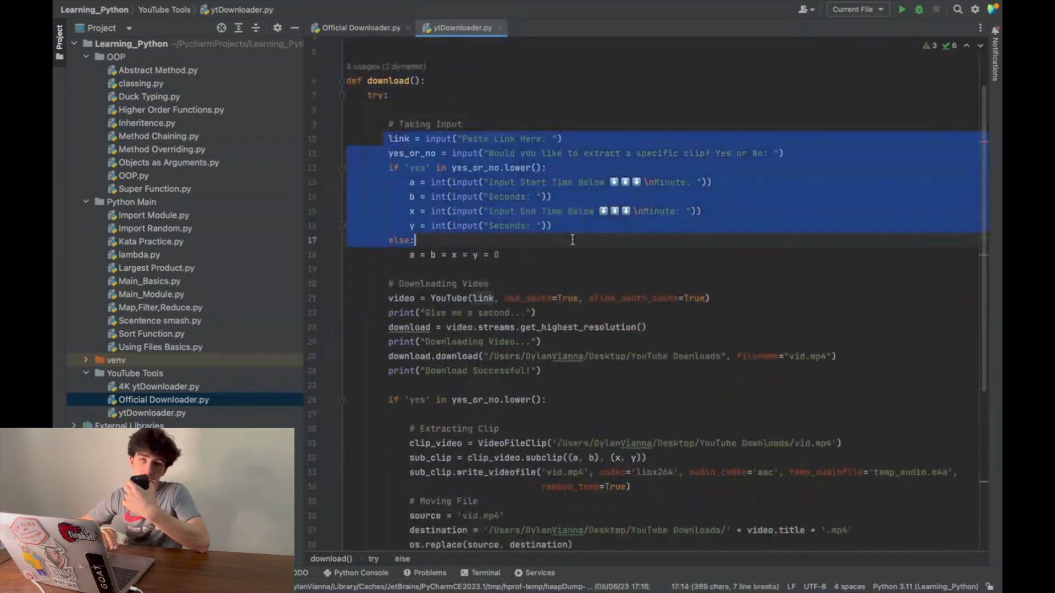
left_click(500, 254)
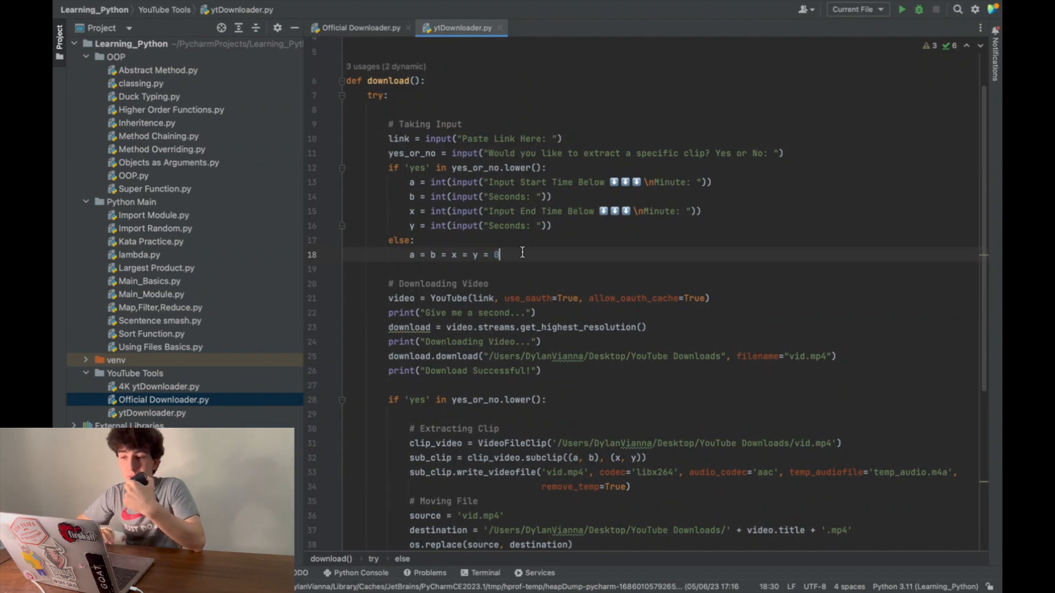
mouse_move(497, 255)
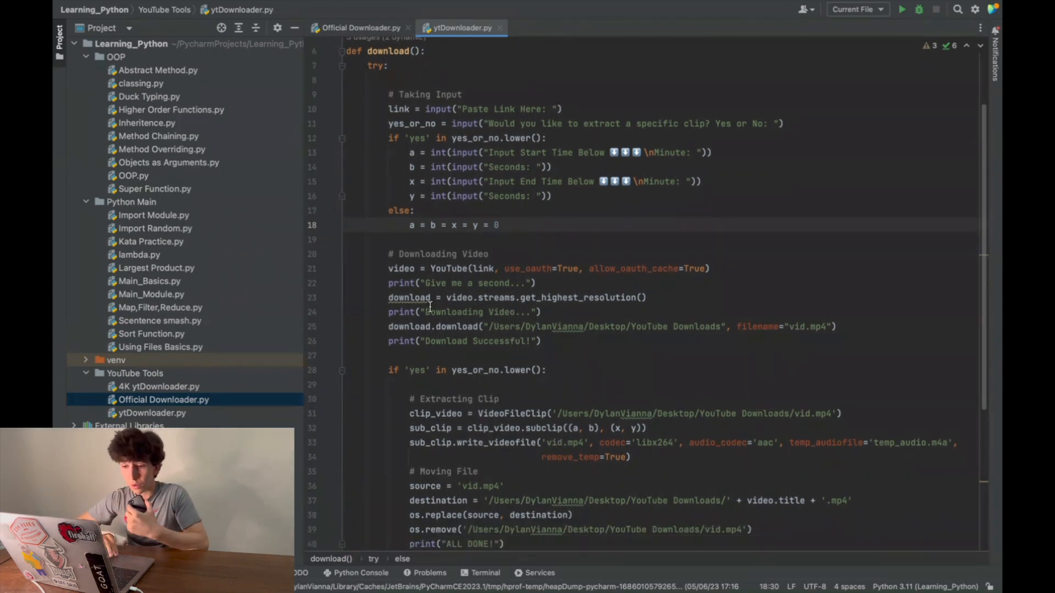
left_click_drag(388, 108, 413, 209)
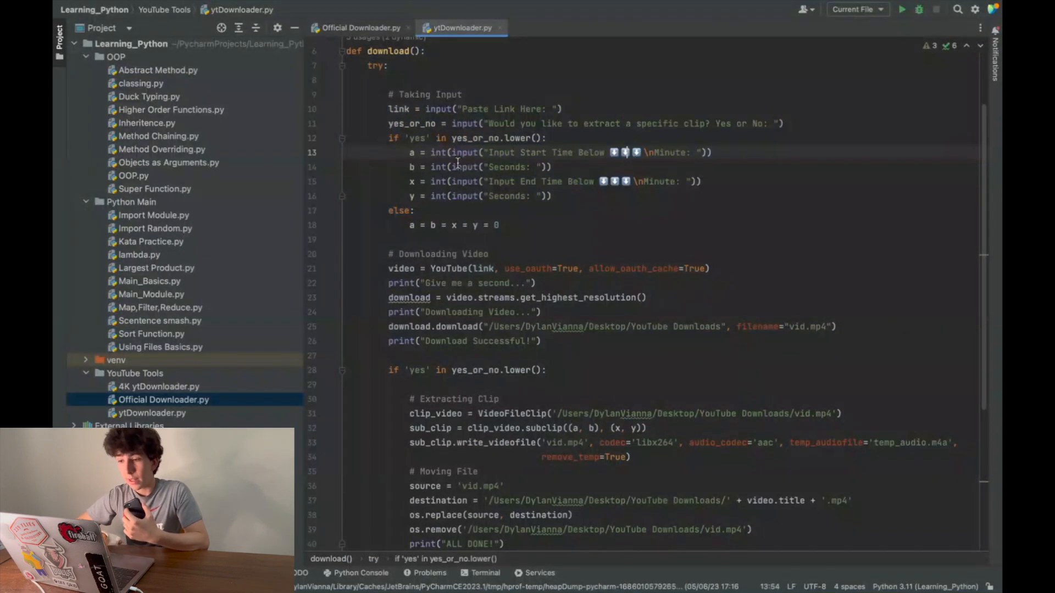
double_click(495, 137)
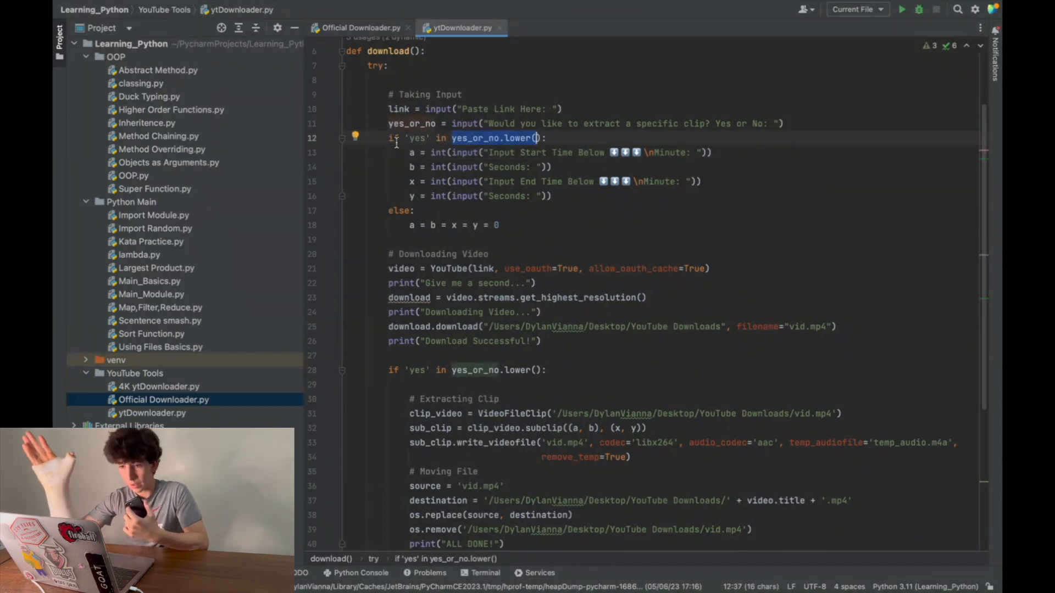
left_click_drag(408, 152, 525, 182)
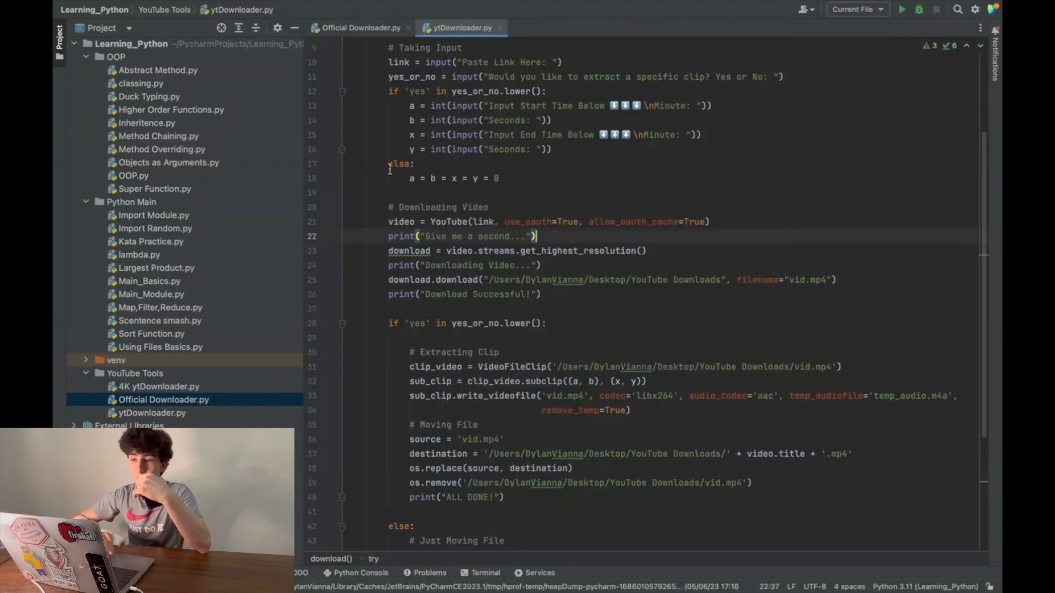
mouse_move(483, 222)
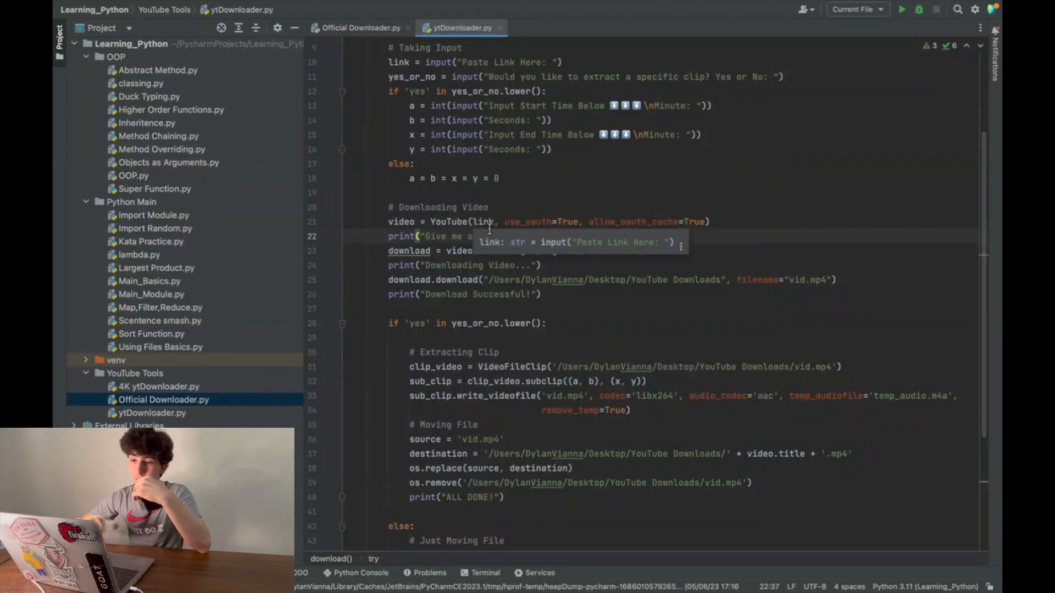
left_click(401, 222)
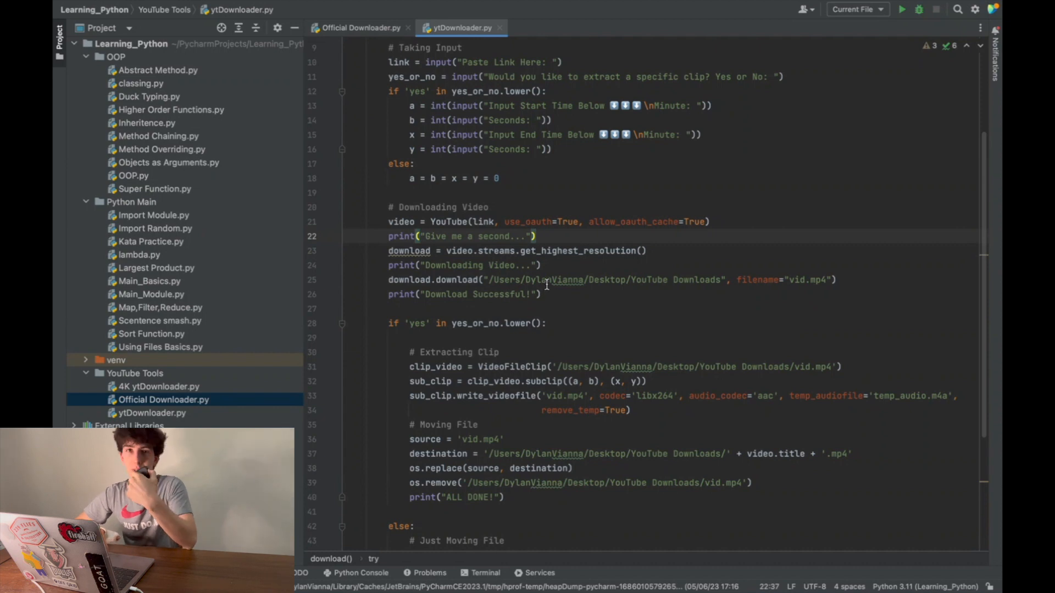
mouse_move(490, 335)
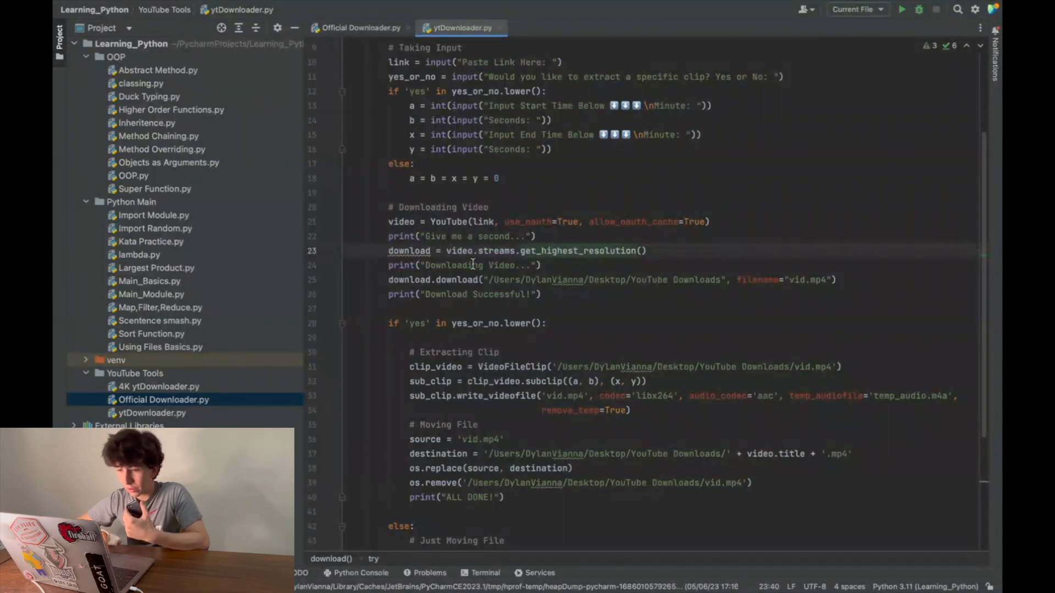
scroll("down", 3)
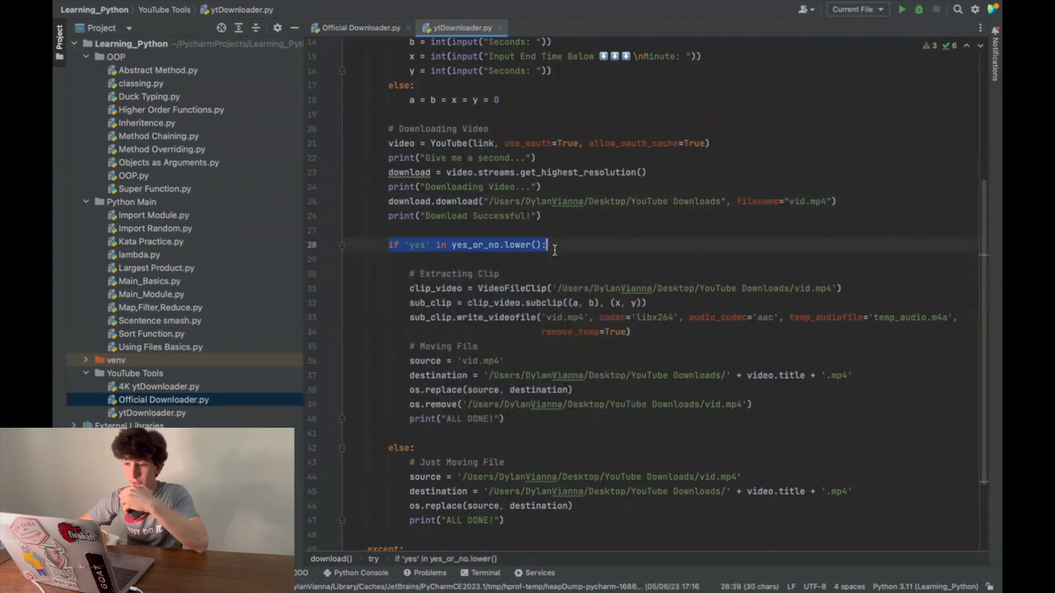
mouse_move(464, 244)
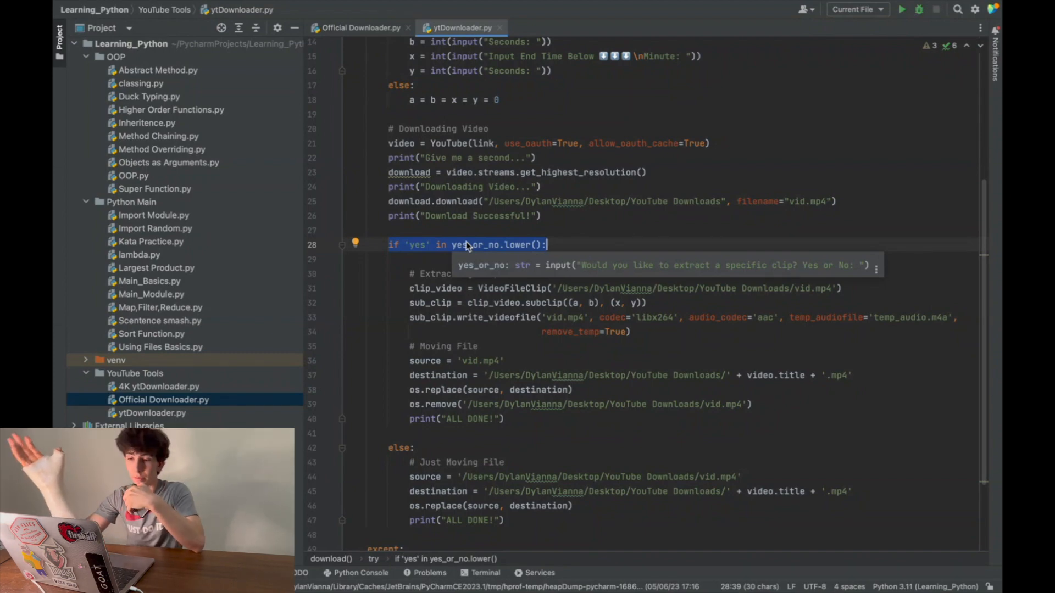
left_click(444, 259)
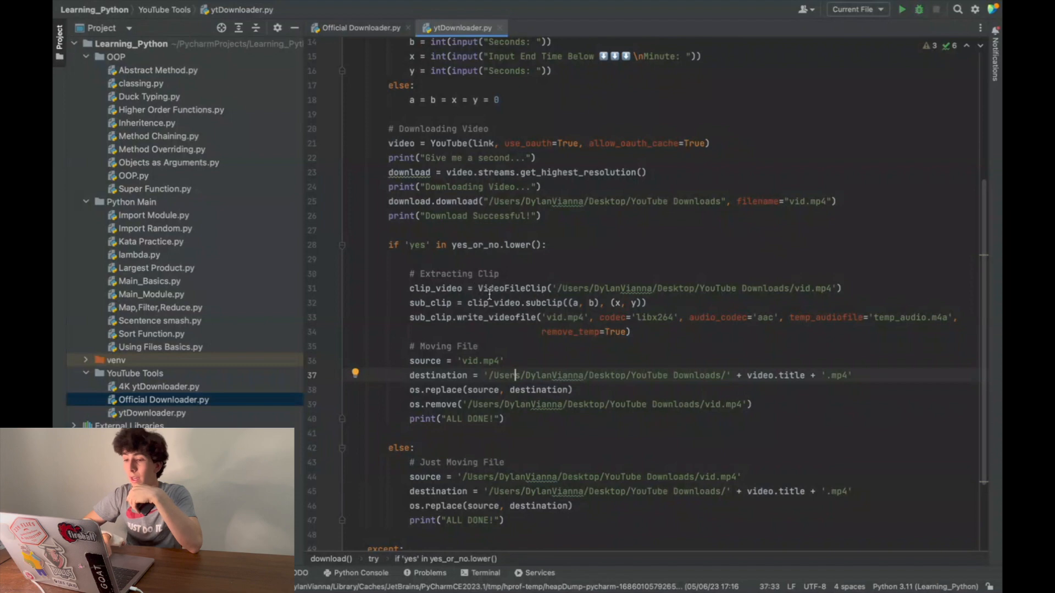
mouse_move(511, 288)
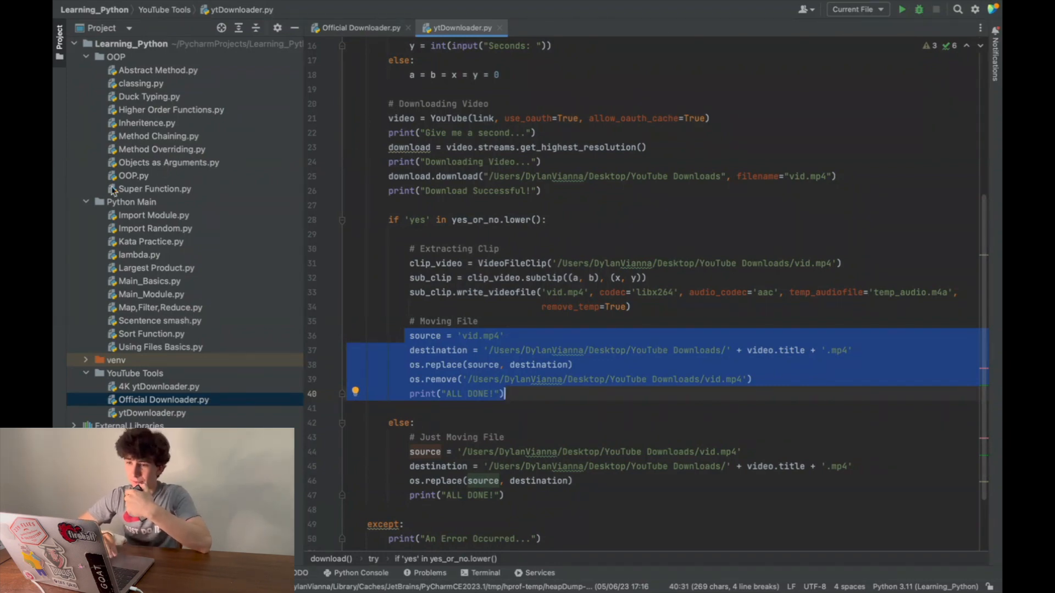
mouse_move(178, 105)
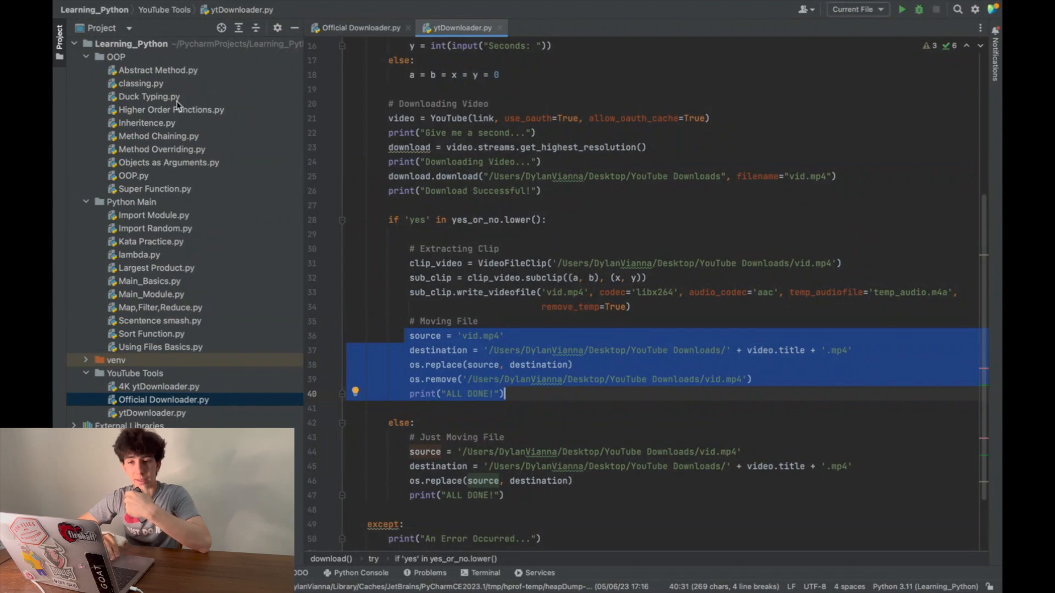
mouse_move(386, 301)
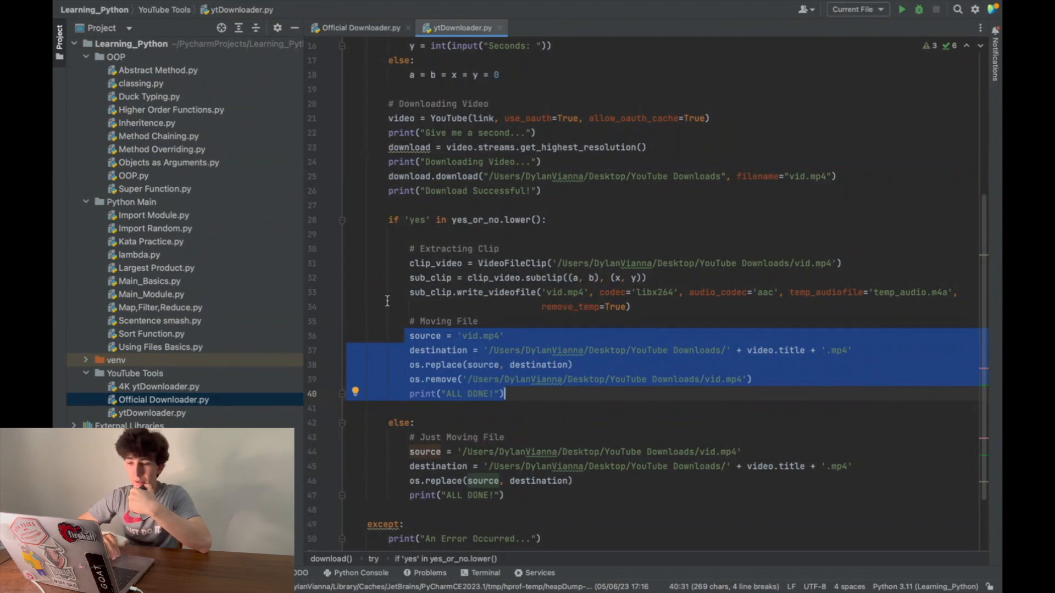
left_click(549, 408)
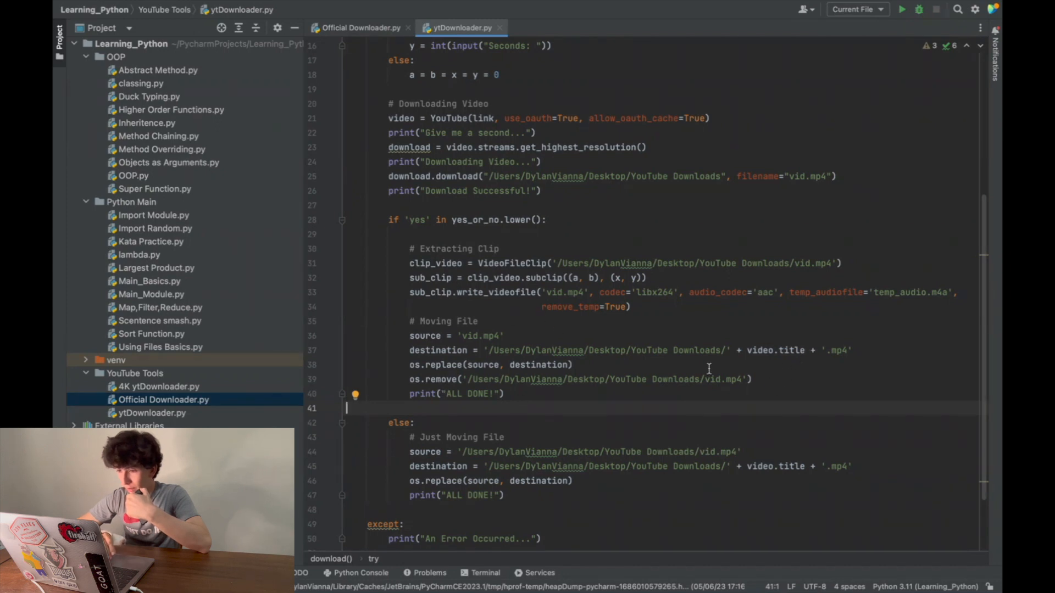
mouse_move(619, 377)
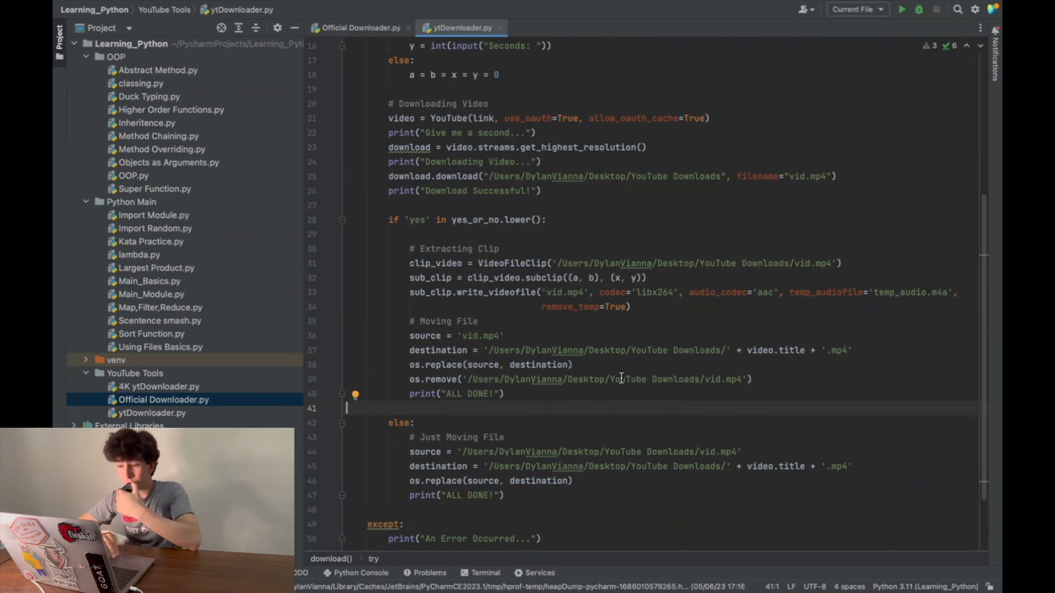
mouse_move(539, 365)
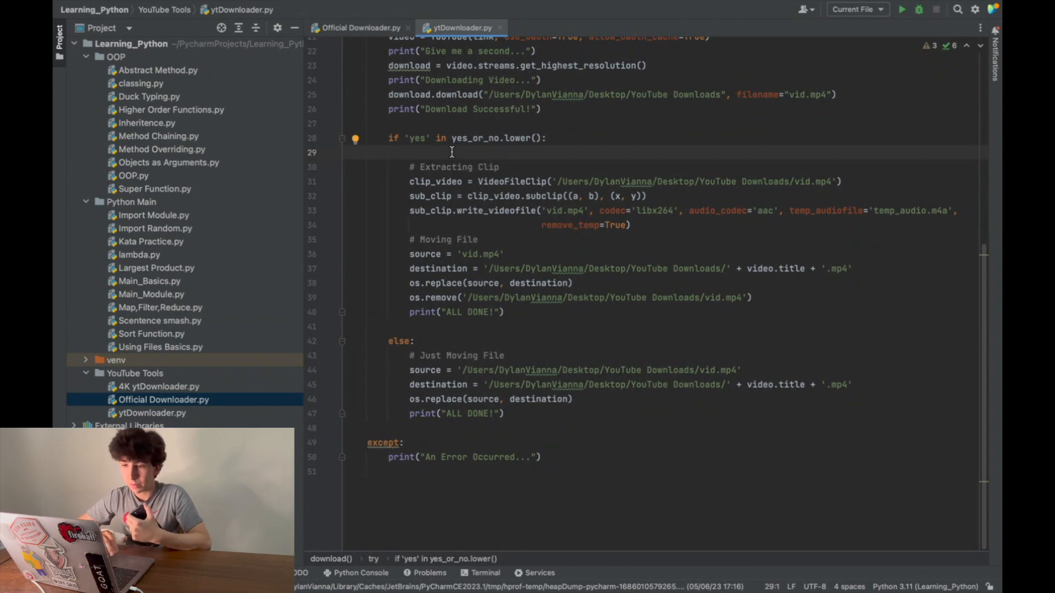
mouse_move(406, 369)
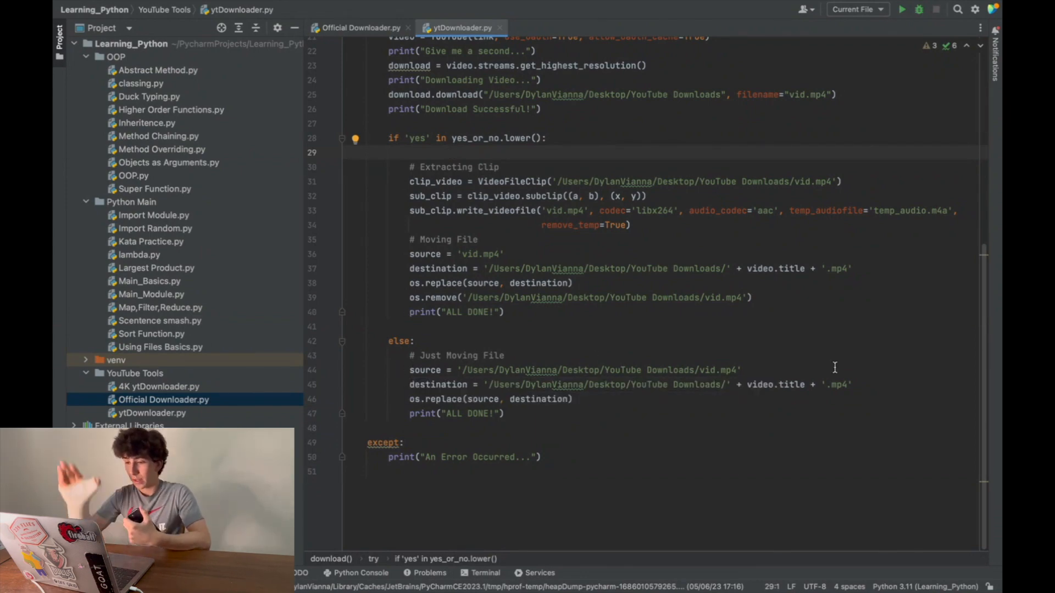
left_click(345, 471)
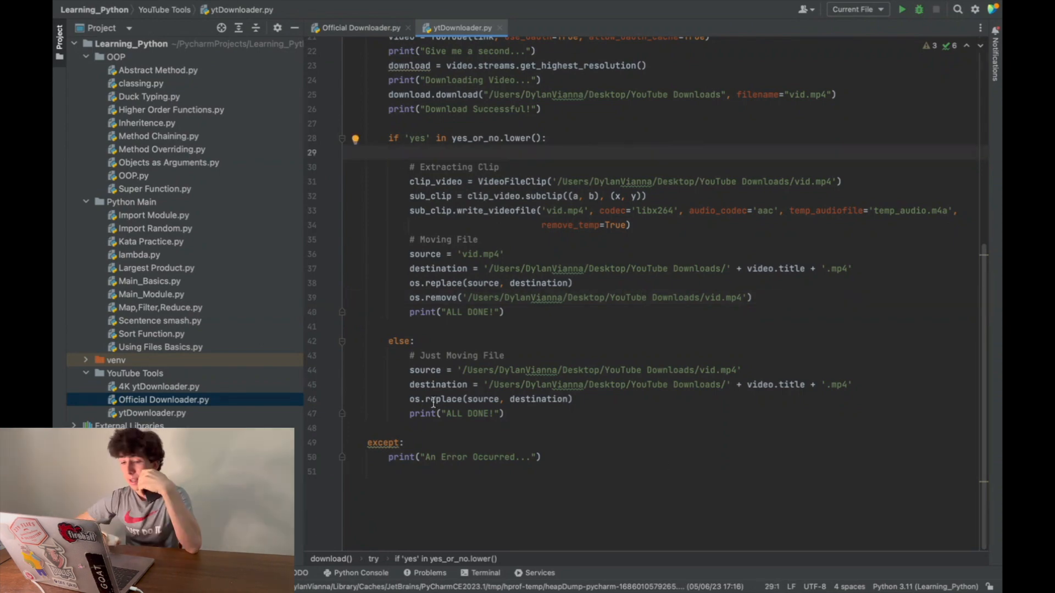
scroll("up", 3)
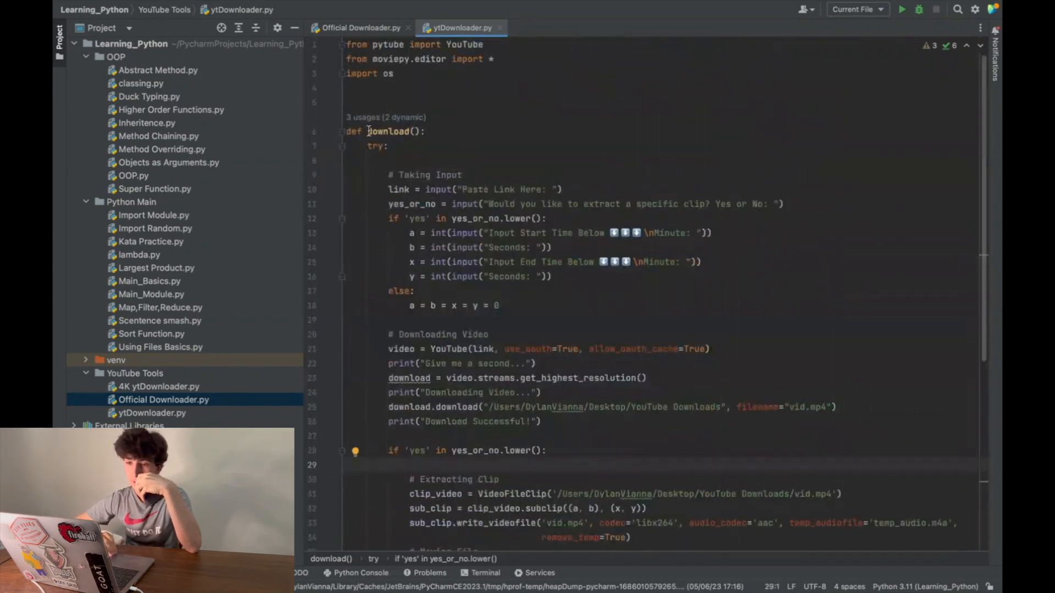
scroll("down", 3)
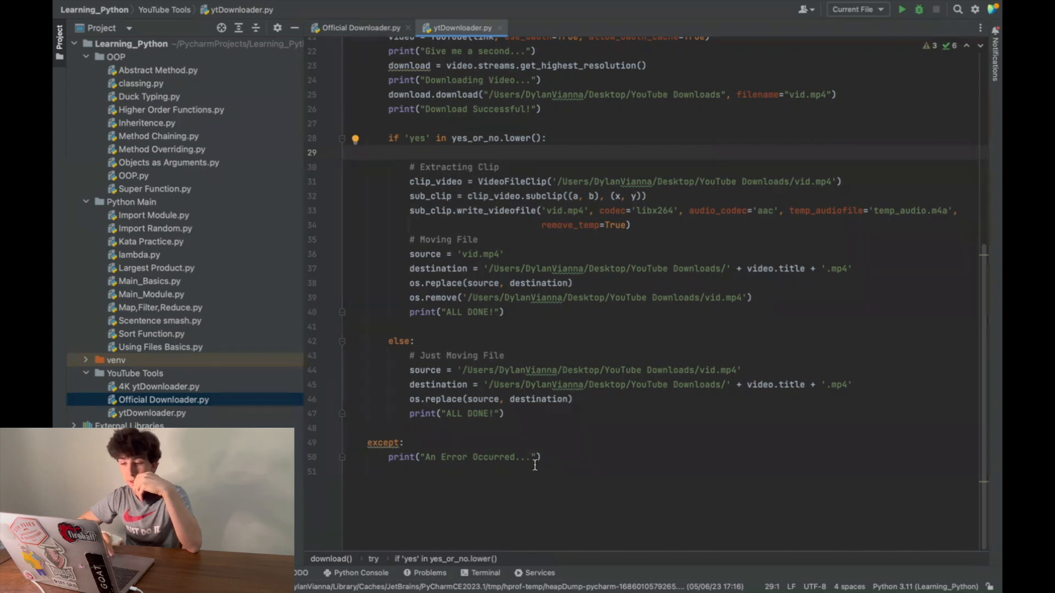
mouse_move(402, 465)
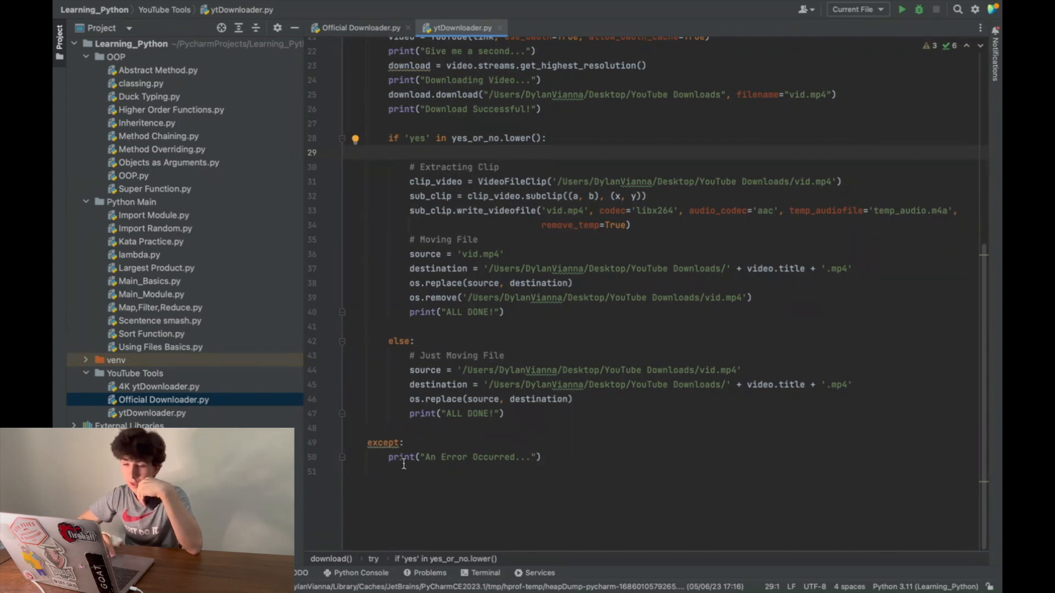